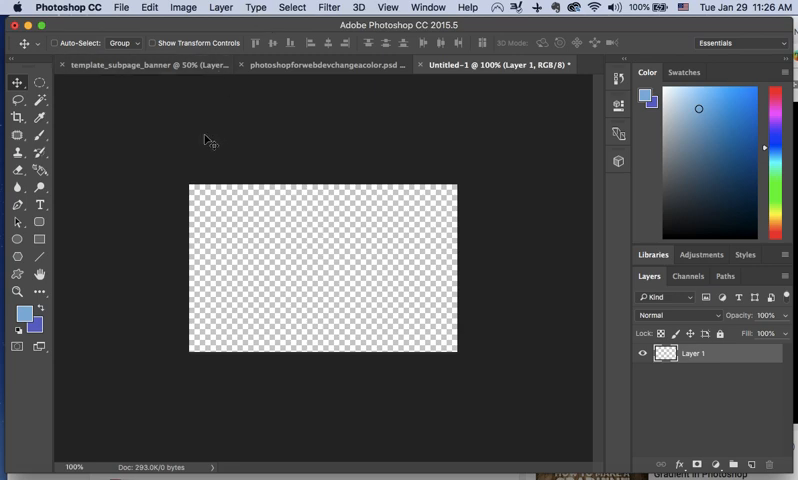
pyautogui.moveTo(92, 182)
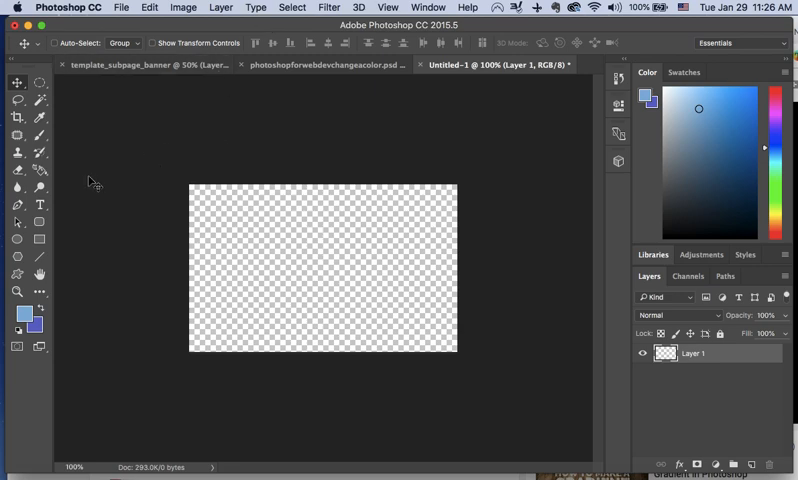
pyautogui.moveTo(62, 279)
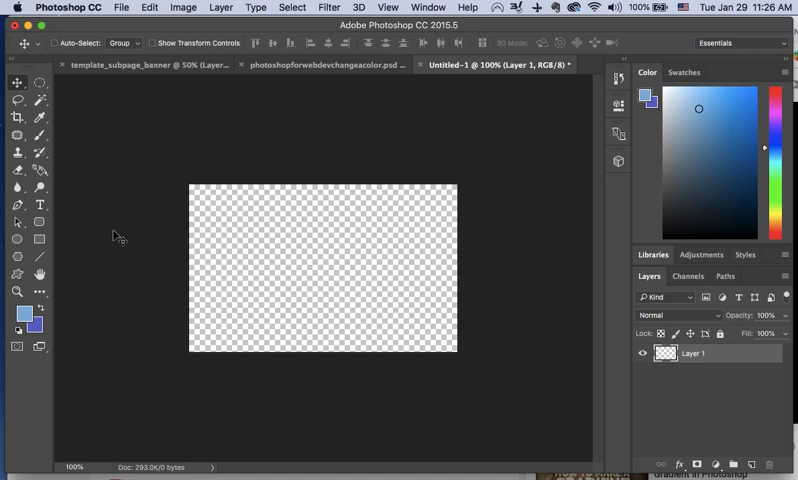
pyautogui.moveTo(718, 48)
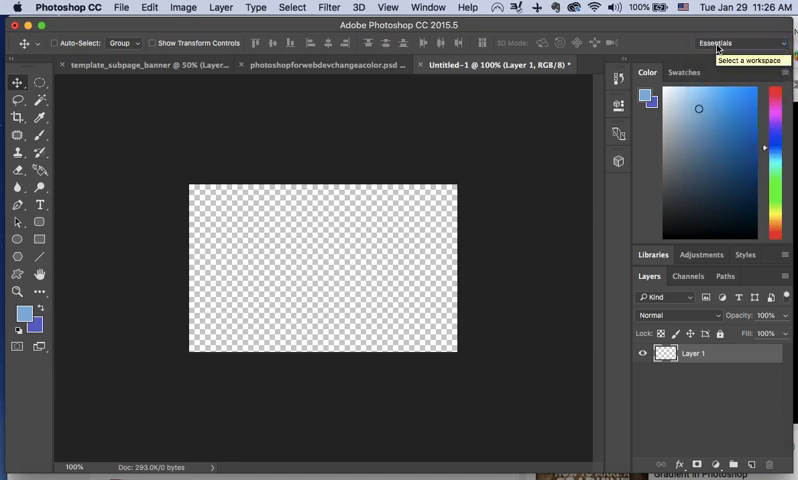
# Step: Switch to the Graphic and Web workspace and select the Gradient Tool
pyautogui.click(716, 43)
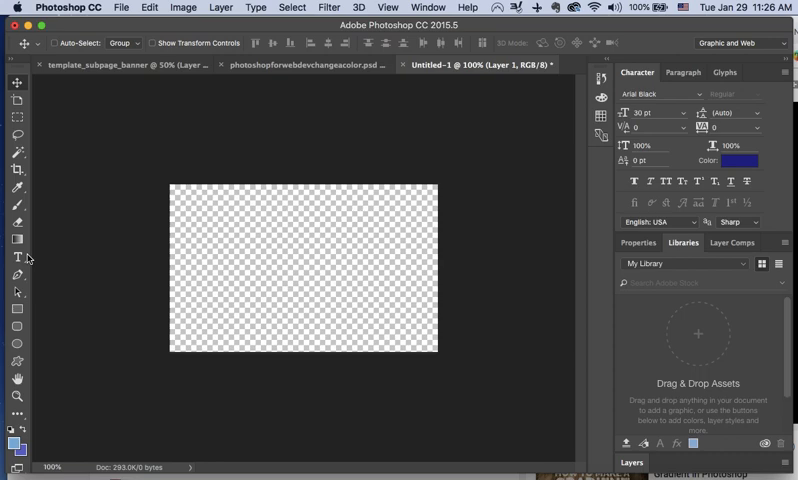
pyautogui.moveTo(18, 243)
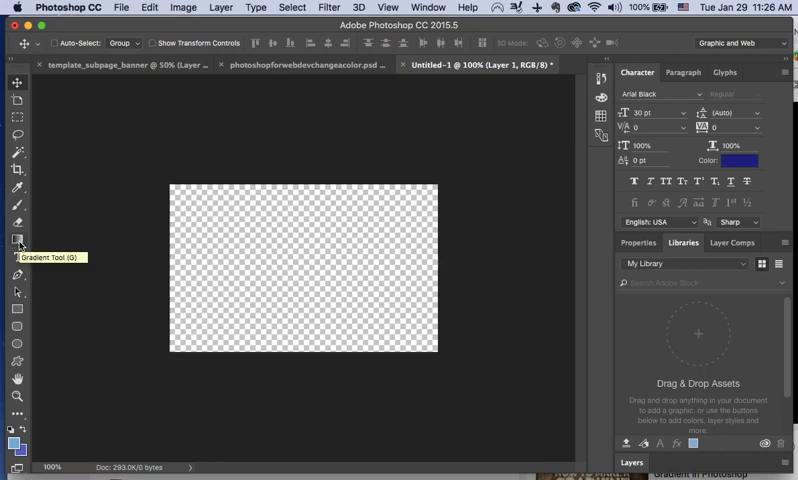
pyautogui.click(18, 241)
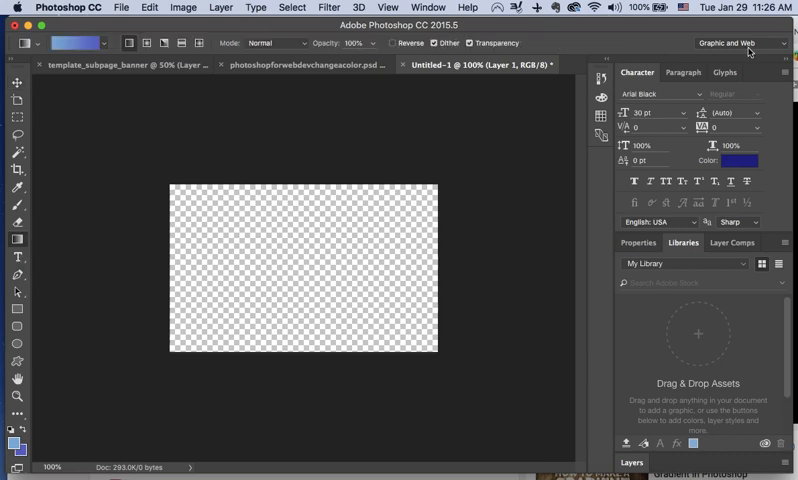
# Step: Return to the Essentials workspace with the Gradient Tool still active
pyautogui.click(740, 43)
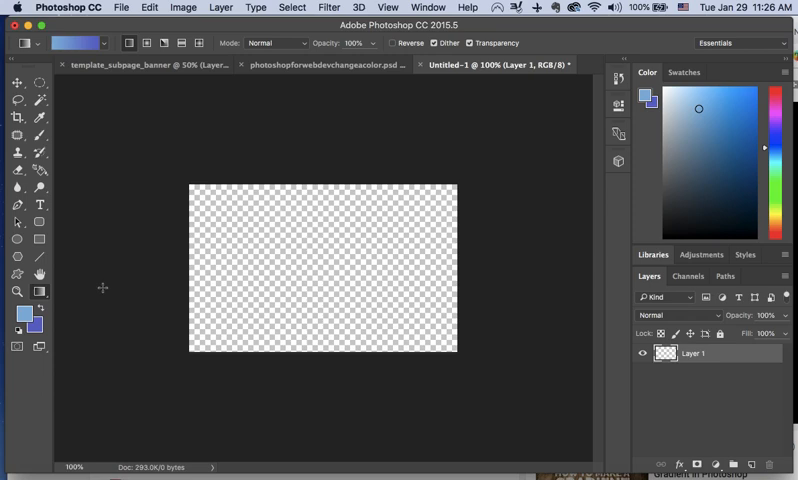
pyautogui.moveTo(187, 158)
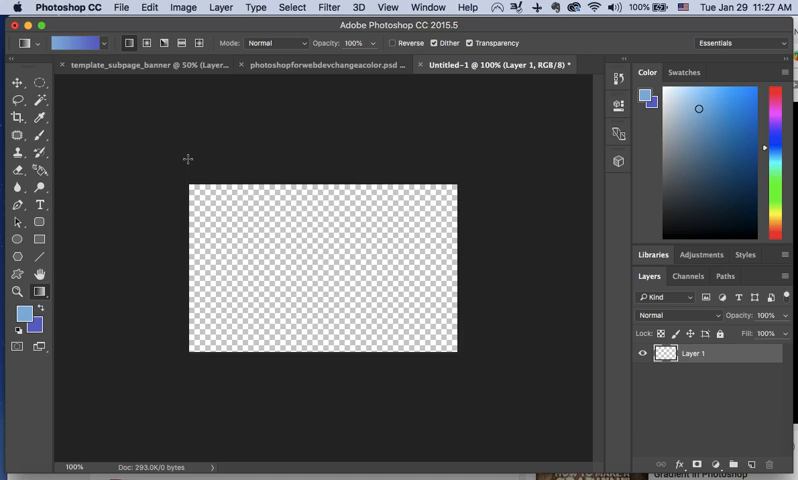
pyautogui.moveTo(121, 8)
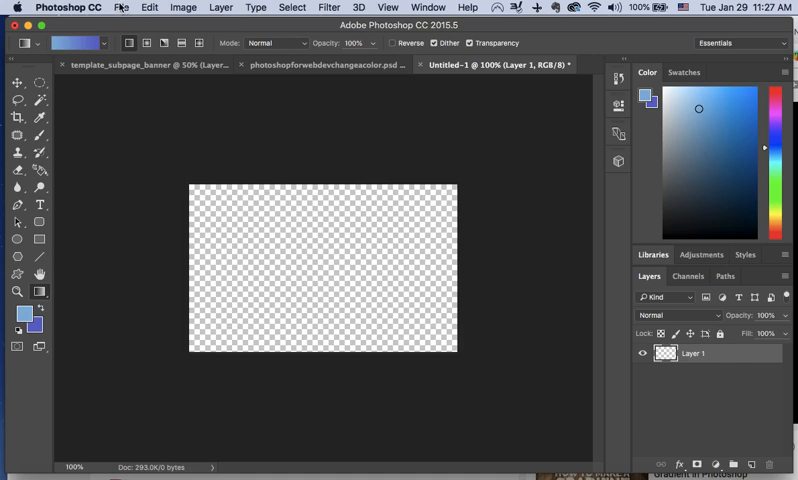